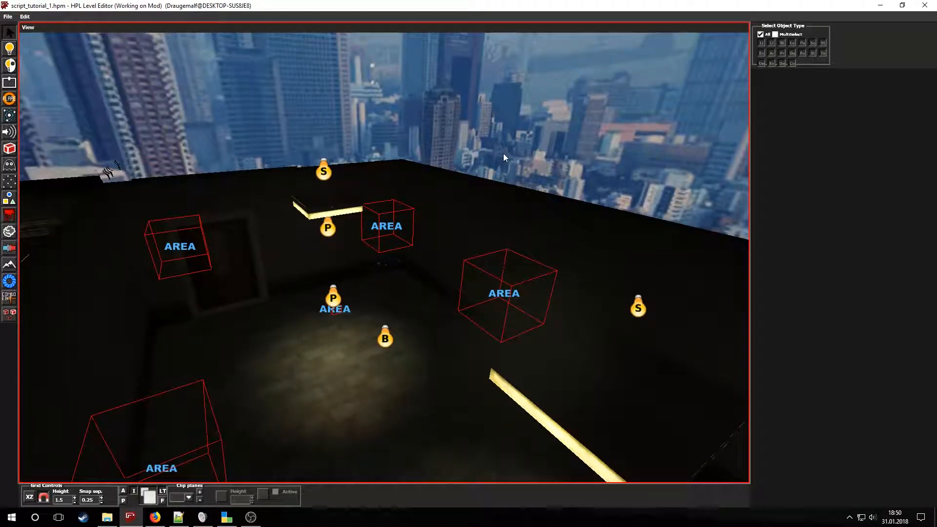
# - Select the lever and show its Entity callbacks, setting ConnectionStateChangeCallback to timerLeverStateChange
pyautogui.click(386, 239)
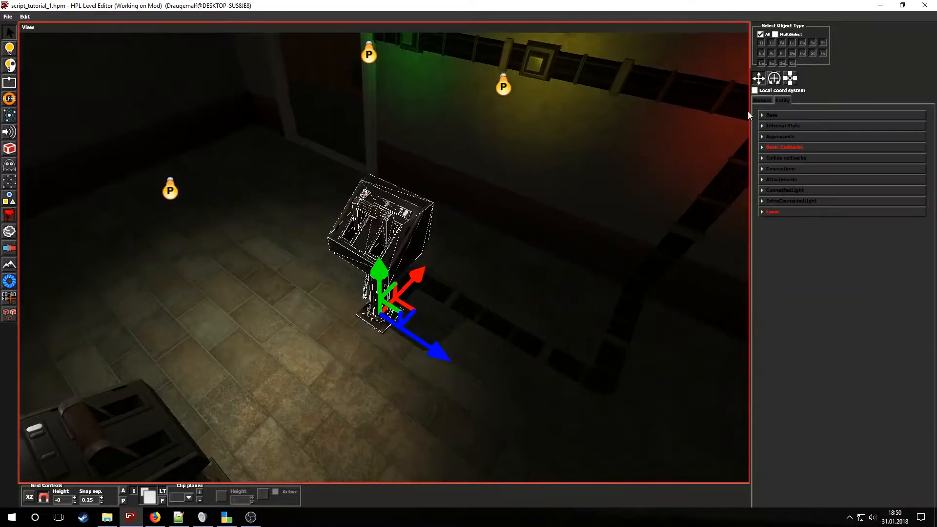
pyautogui.click(784, 148)
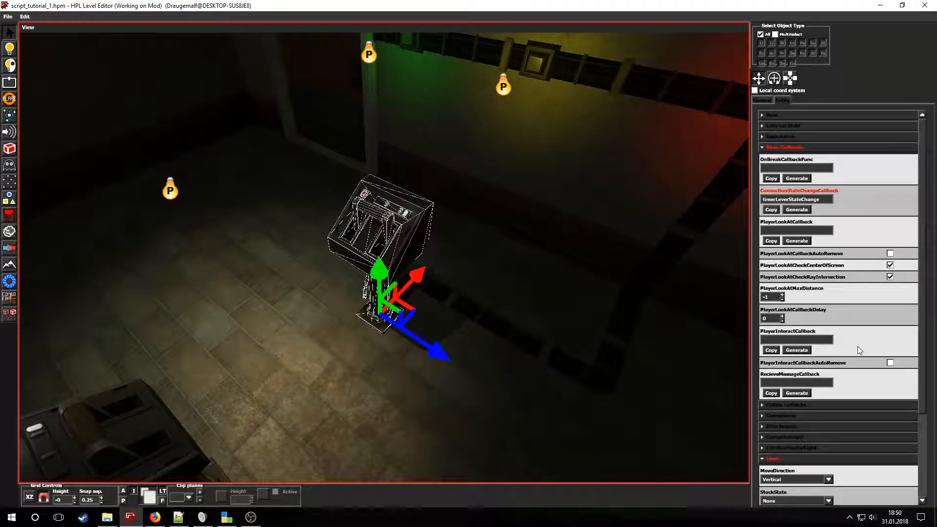
pyautogui.moveTo(852, 262)
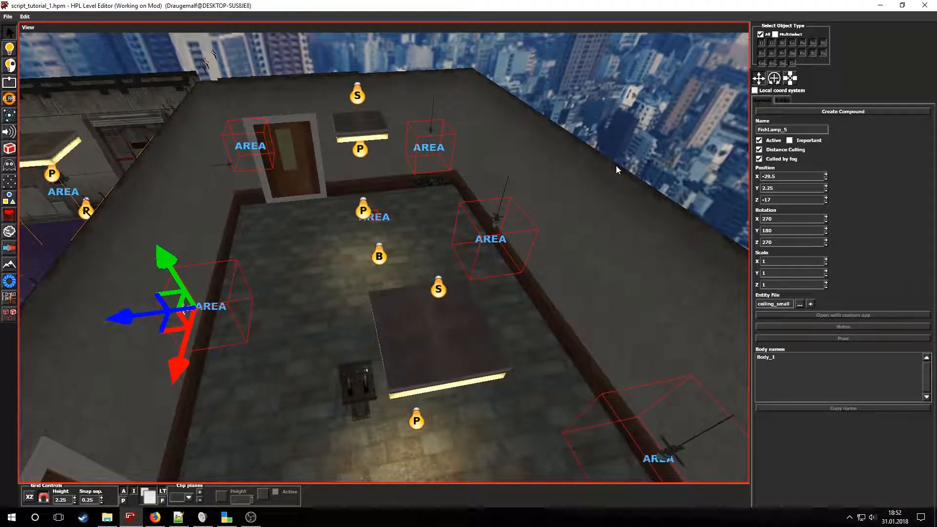
pyautogui.click(209, 304)
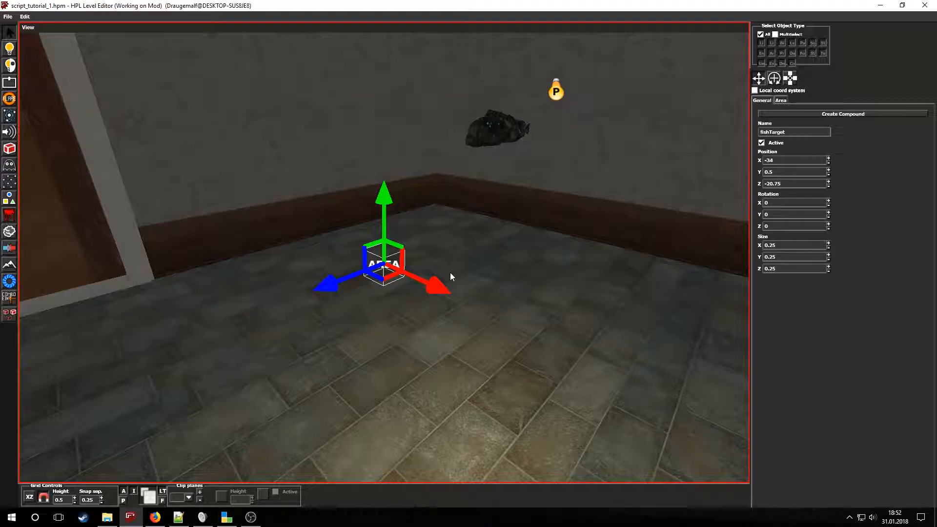
pyautogui.click(781, 100)
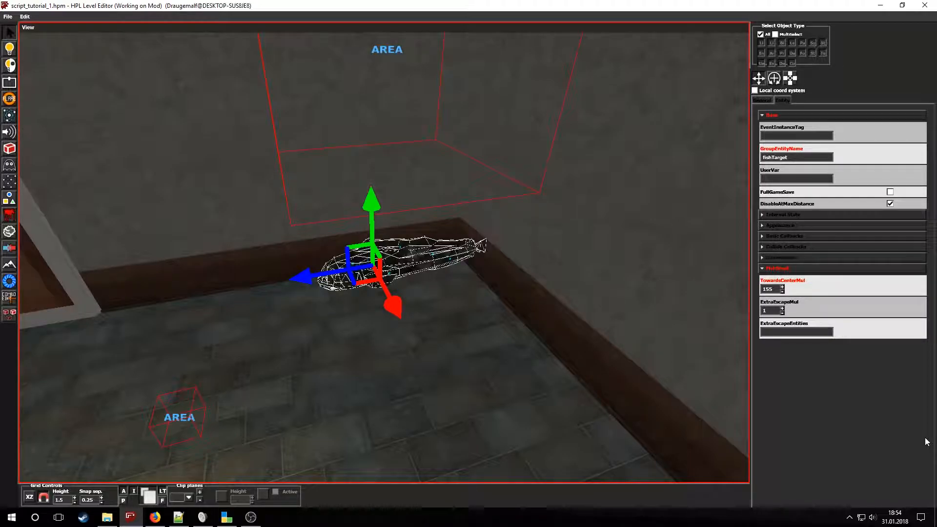
# - Select the fish entity and set its GroupEntityName to fishTarget
pyautogui.click(226, 518)
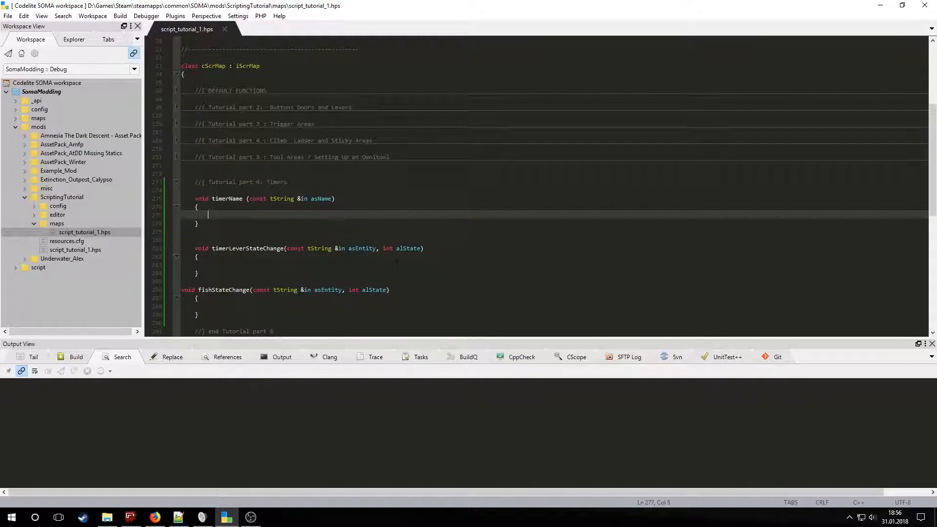
# - Rename the stub to LightTimer1 with Lamp_SetLit, a beep sound and a Map_AddTimer chaining call
pyautogui.write('LightTimer1')
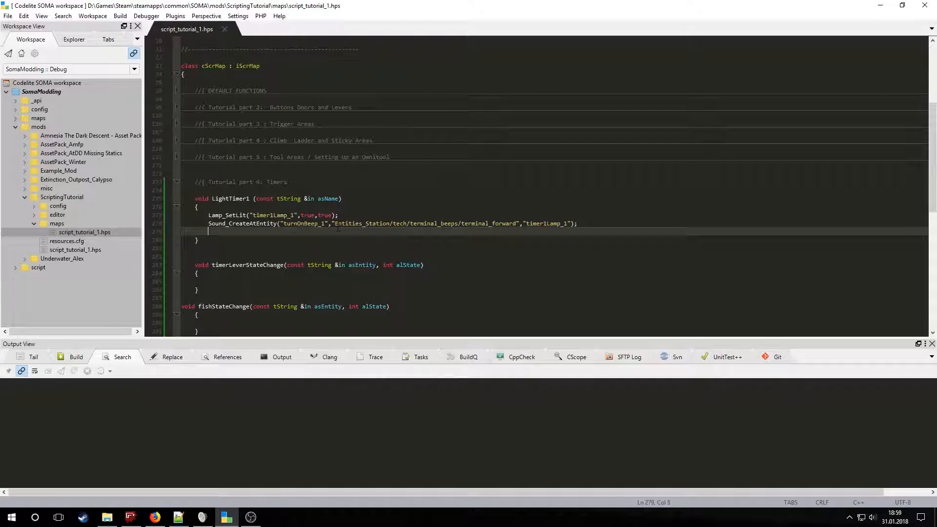
pyautogui.write('Map_AddTimer("timerName",1,"LightTimer2");')
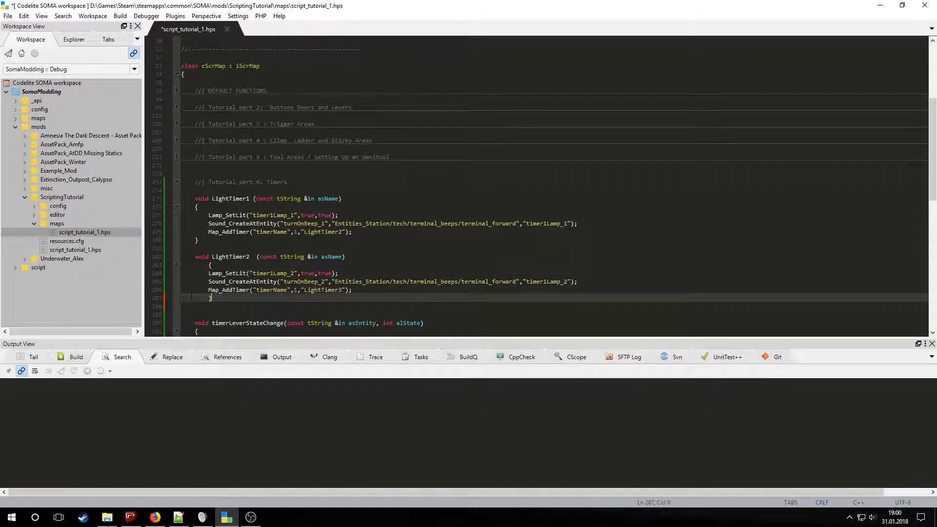
# - Add LightTimer4 unlocking and pushing open timerDoor, and start LightTimer1 from the lever's alState==1 check
pyautogui.press('ctrl+s')
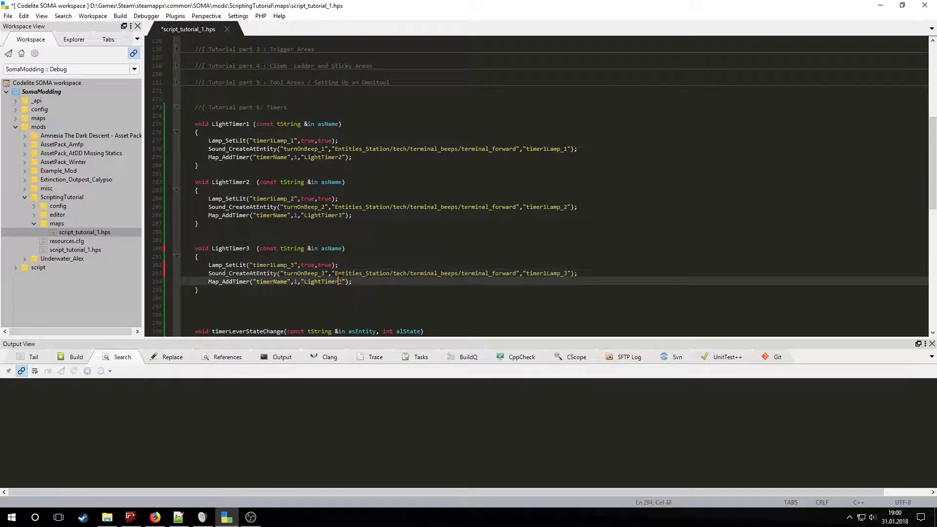
pyautogui.write('SwingDoor_SetLocked("",')
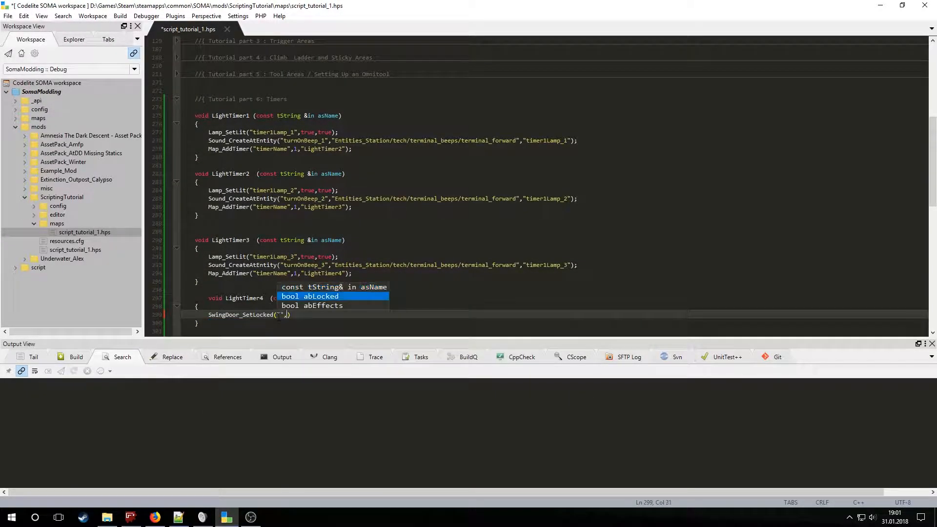
pyautogui.write('"timerDoor",false,true);')
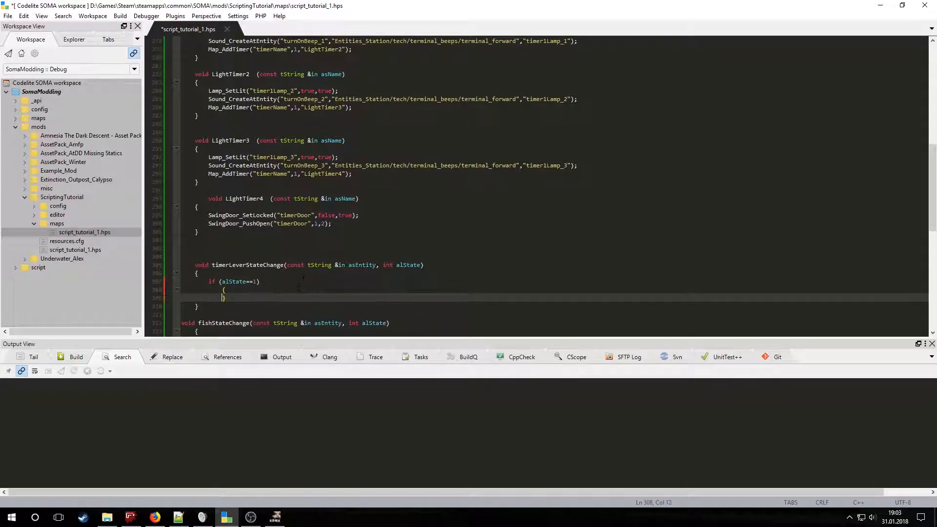
pyautogui.write('Map_AddTimer("timerName",0.1f,')
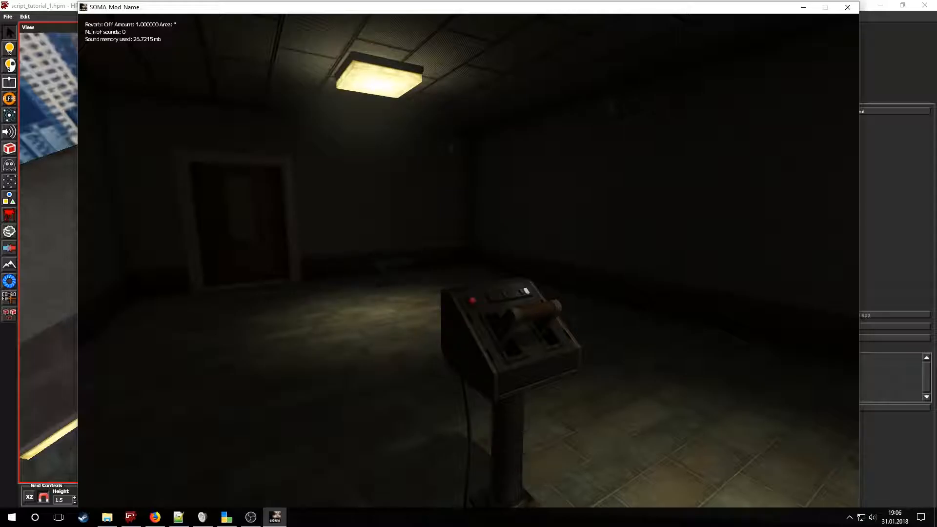
# - Pull the lever in the running map to trigger the lamp timer sequence
pyautogui.click(225, 518)
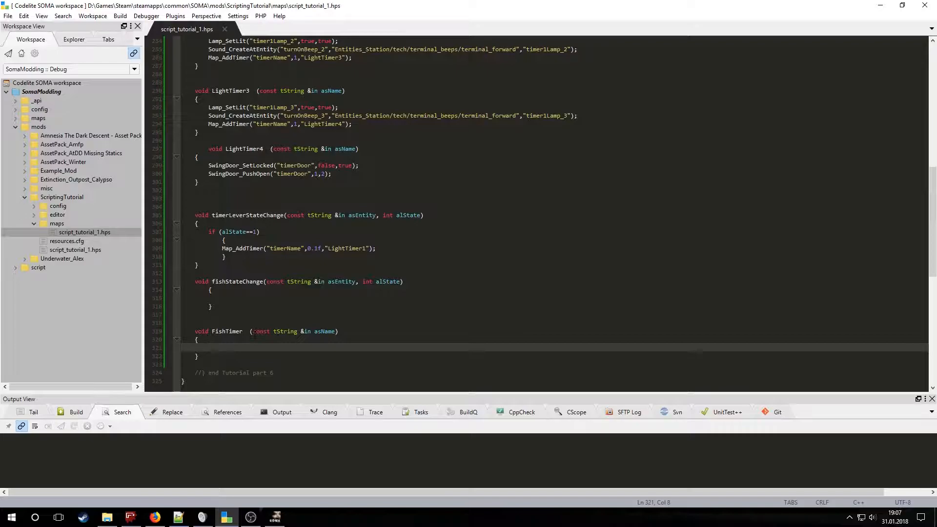
# - In FishTimer, pick int i = cMath_RandRectf(1,6) and build fishDestination = "FishPos_" + i
pyautogui.write('int i = cMath_RandRectf(1,6);')
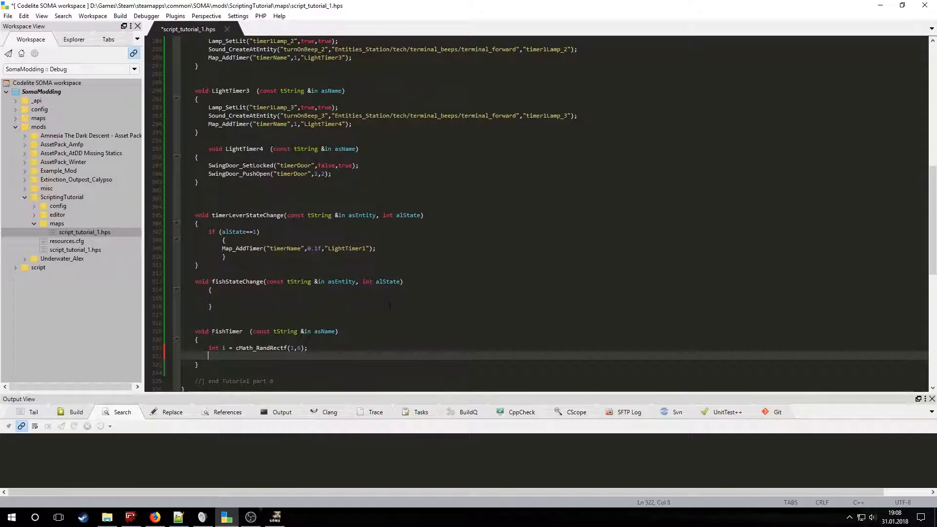
pyautogui.write('tString fishDestination="FishPos_" +i;')
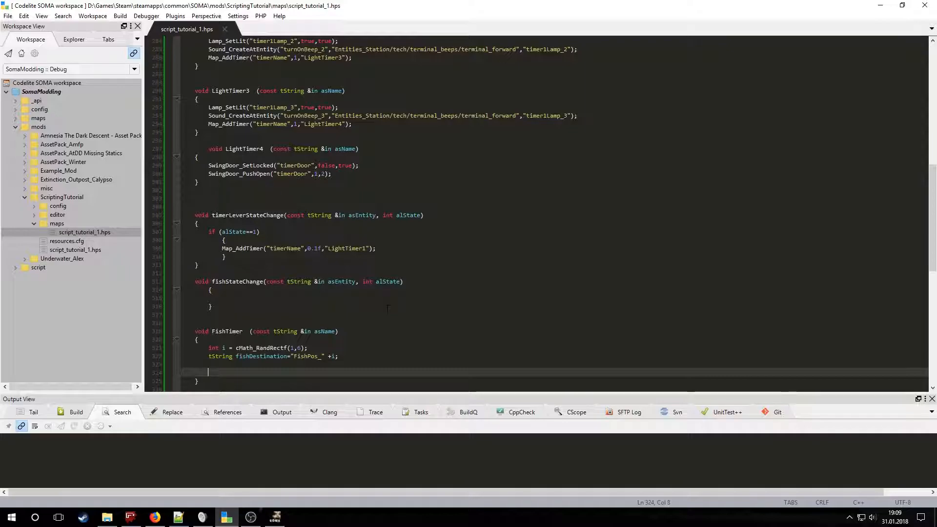
pyautogui.write('Entity_PlaceAtEntity("fishTarget",fishDestination);')
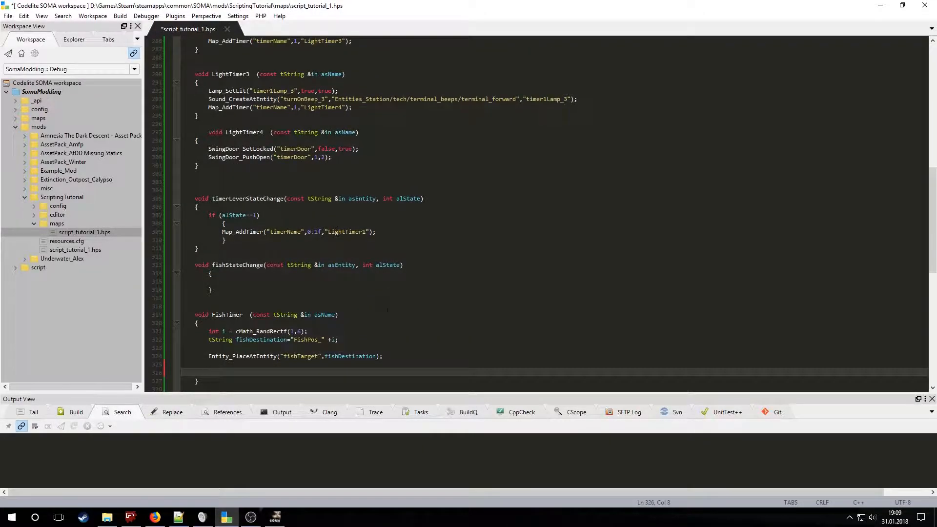
# - Add two Lamp_SetLit calls, a lure sound and a Map_AddTimer re-arming FishTimer after cMath_RandRectf(5,11) seconds, then save
pyautogui.write('Lamp_SetLit("FishLamp_*",false,false);')
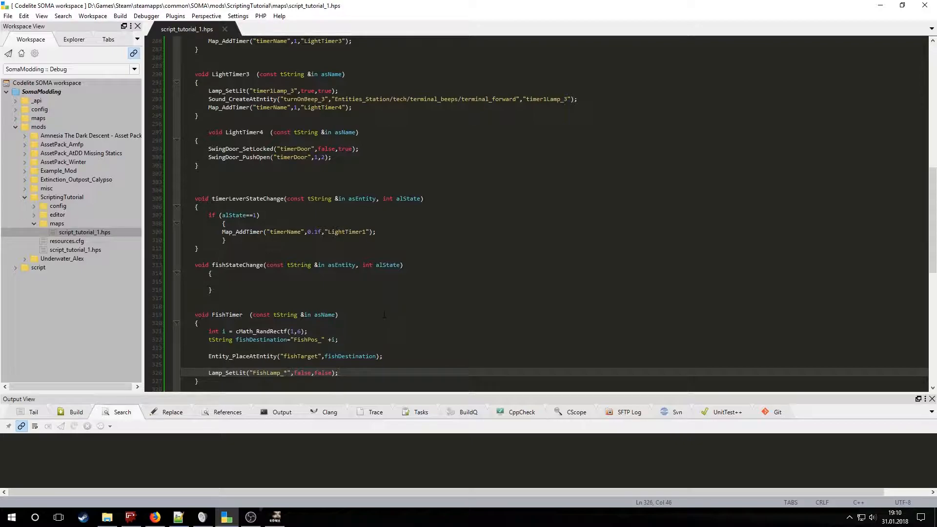
pyautogui.write('Lamp_SetLit("FishLamp_"+i,true,true);')
pyautogui.write('Sound_CreateAtEntity("FishLureSound","Entities_OceanBottom/tech/terminal/buttons/positive",fishDestination);')
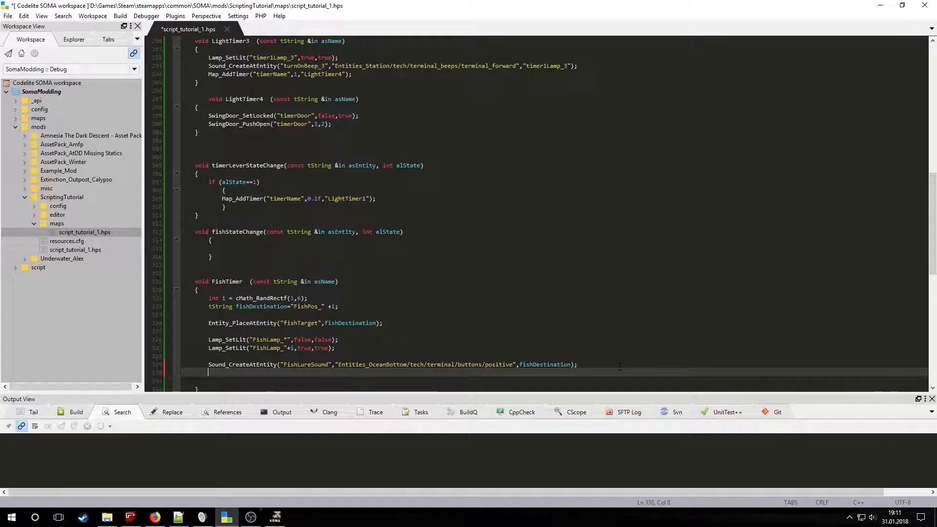
pyautogui.write('Map')
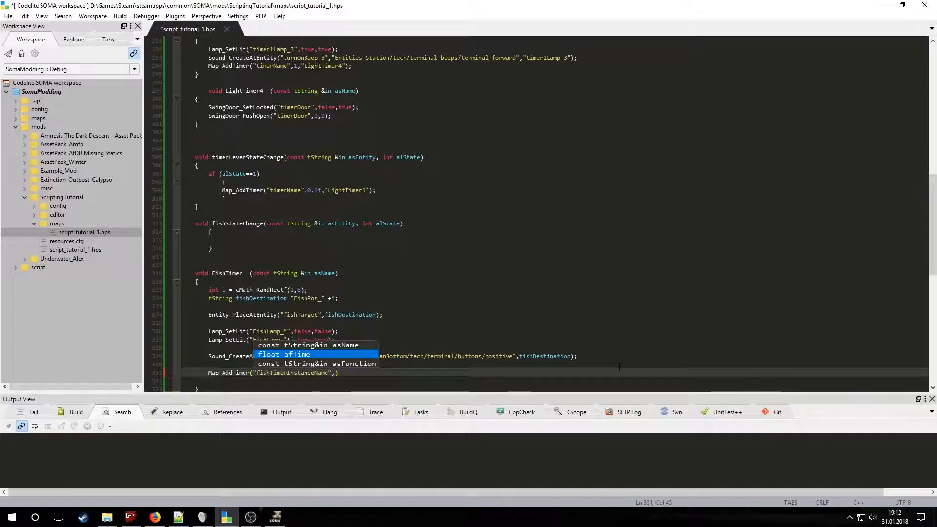
pyautogui.write('cMath_RandRectf(5,11)')
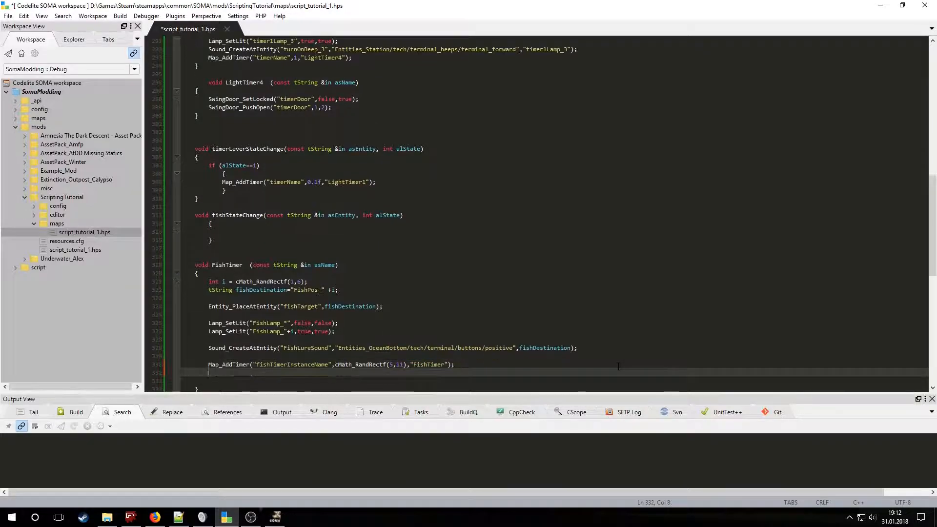
pyautogui.press('ctrl+s')
pyautogui.write('if(alState==1')
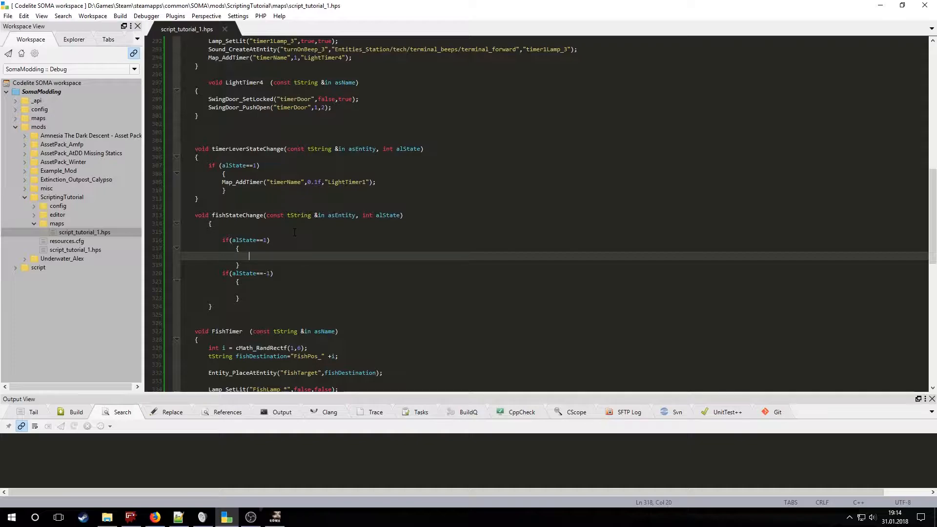
# - In fishStateChange, restart fishTimerInstanceName after 0.5f on alState 1; remove it and unlight FishLamp_* on alState -1
pyautogui.write('Map_RemoveTimer("fishTimerInstanceName");')
pyautogui.write('Map_AddTimer("fishTimerInsta')
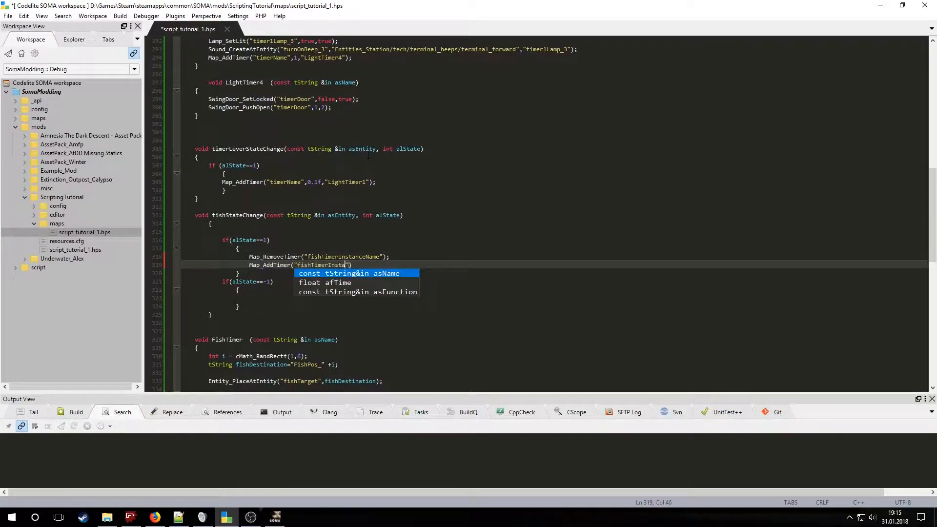
pyautogui.write('anceName",0.5f,"f')
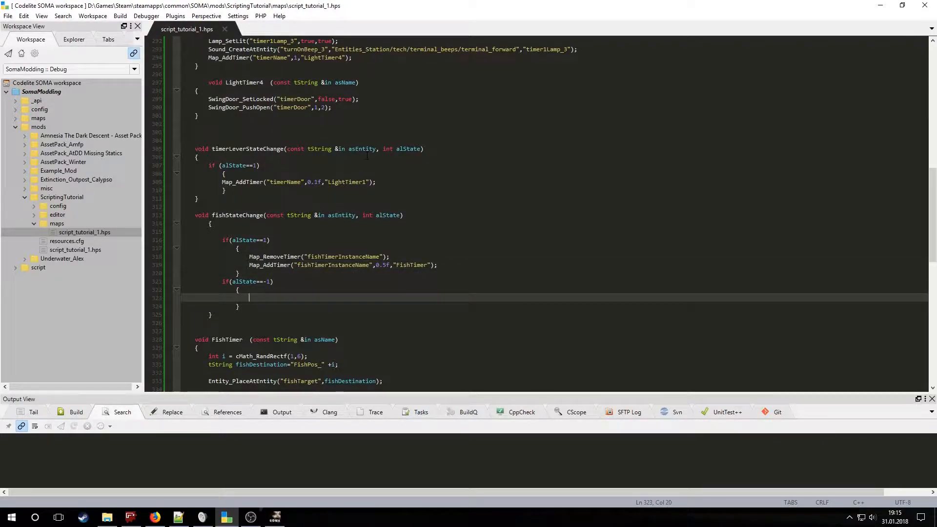
pyautogui.write('Map_RemoveTimer("fishTimerInstanceName")')
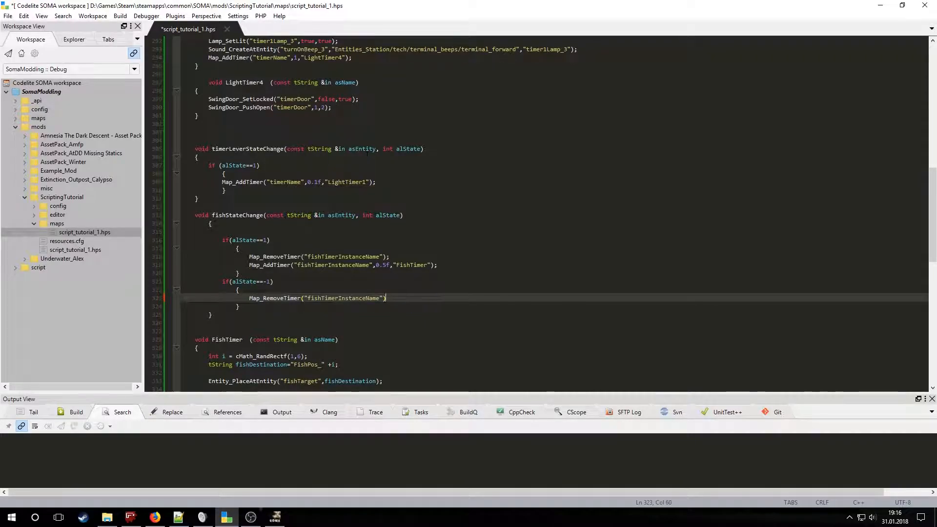
pyautogui.write('Lamp_SetLit("FishLamp_*",false,false);')
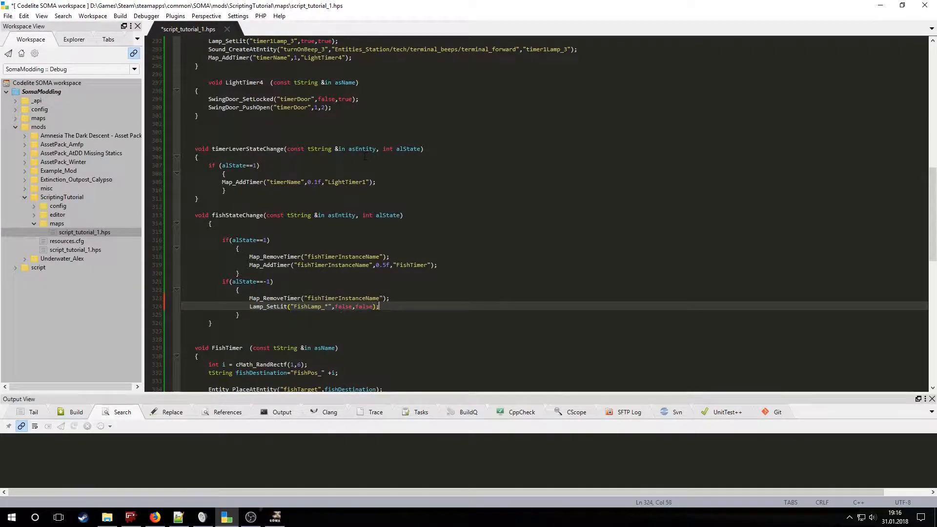